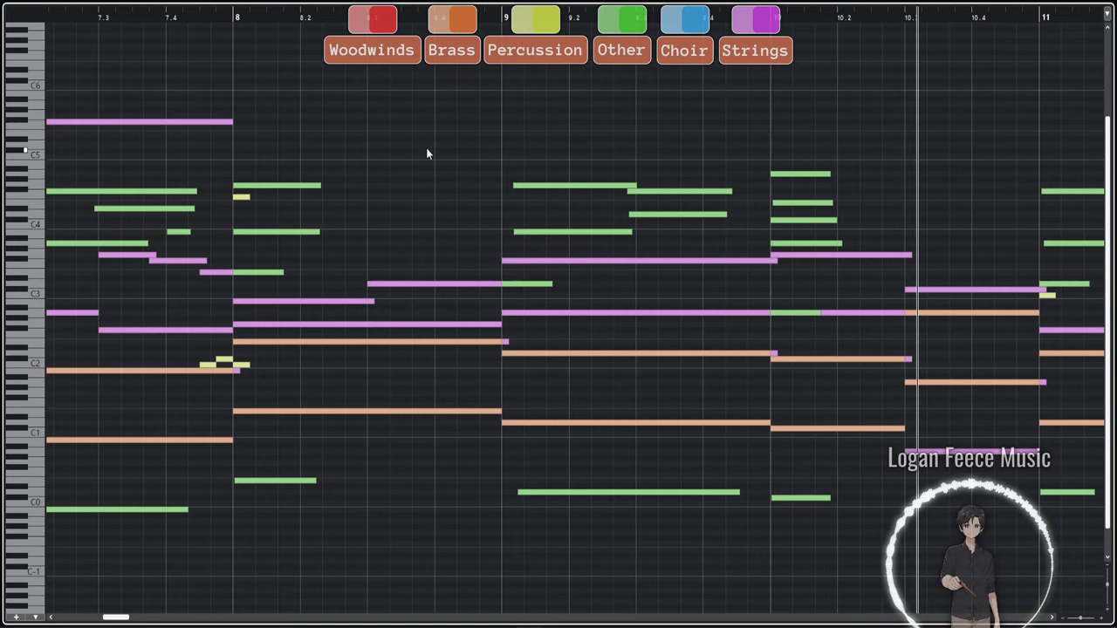
scroll("right", 3)
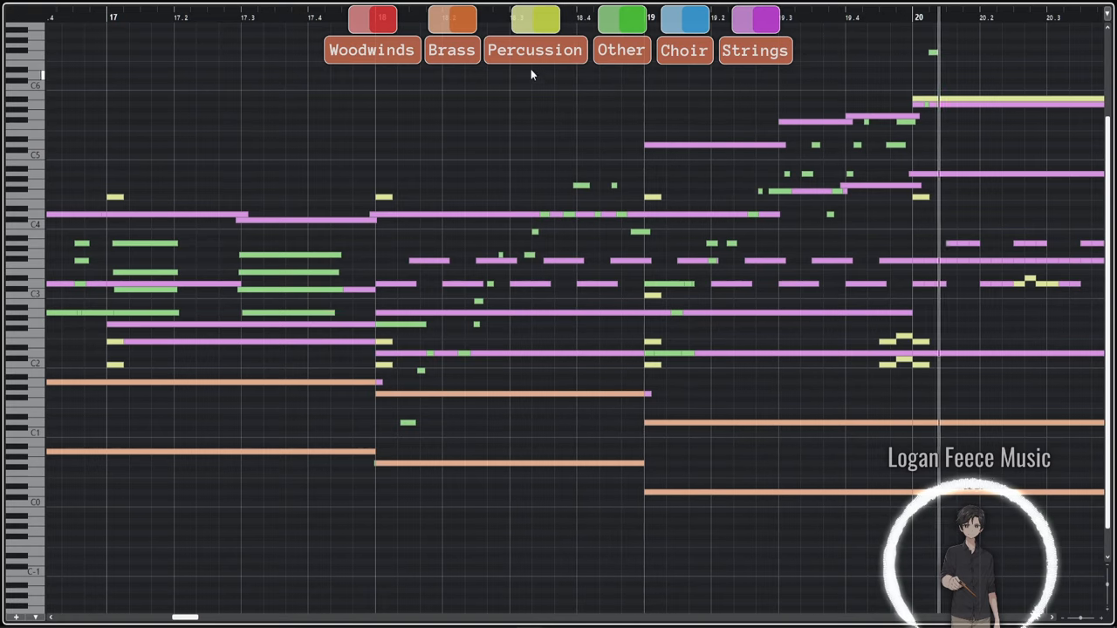
scroll("right", 3)
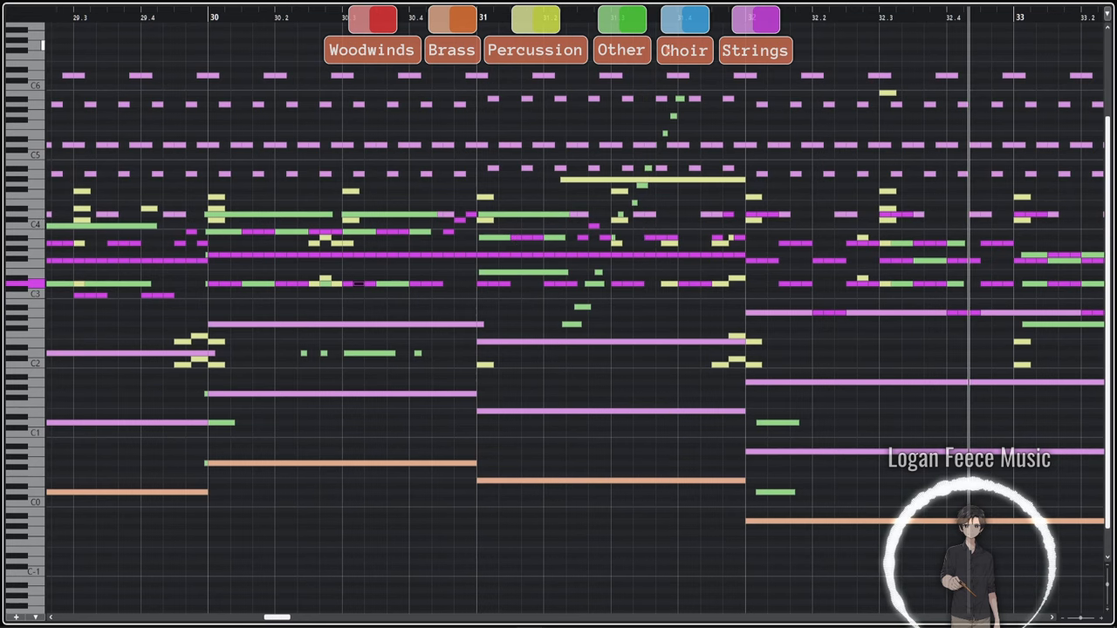
scroll("right", 3)
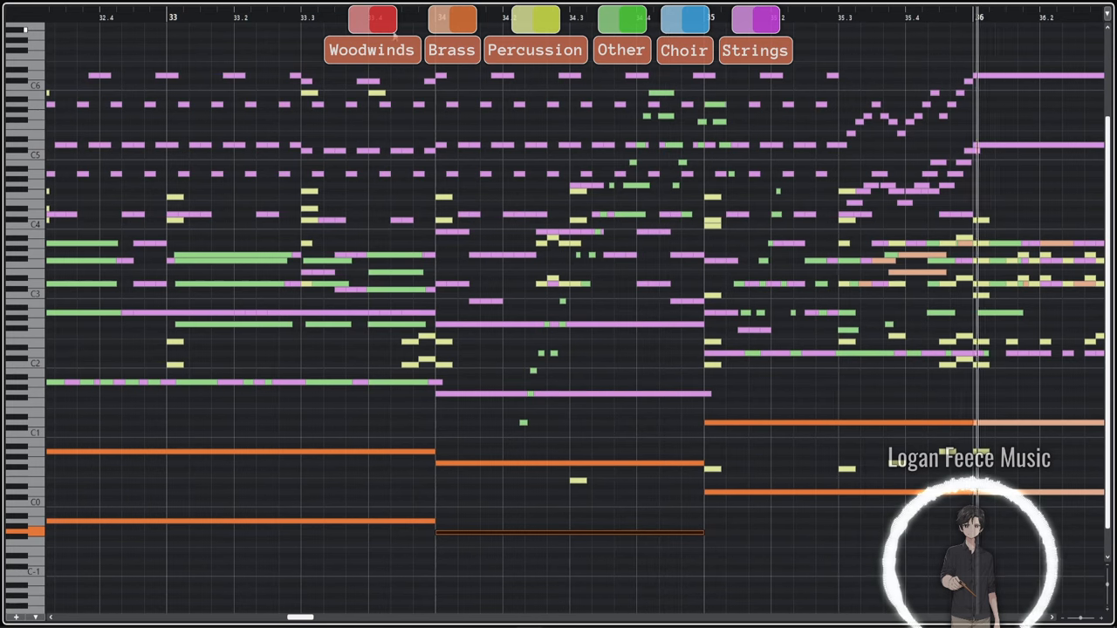
scroll("right", 3)
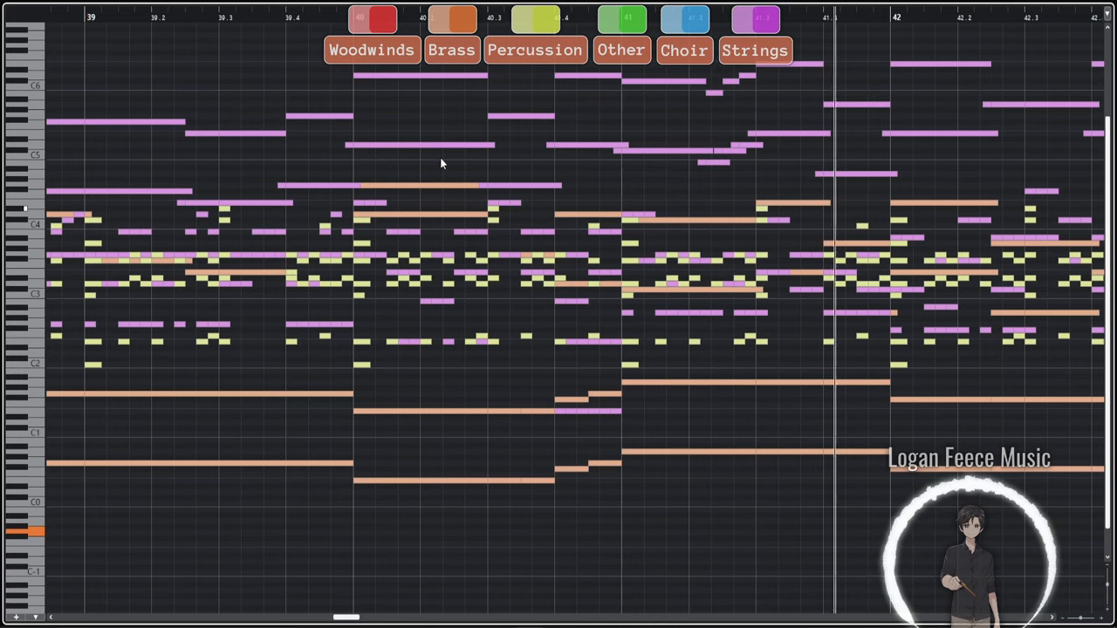
scroll("right", 3)
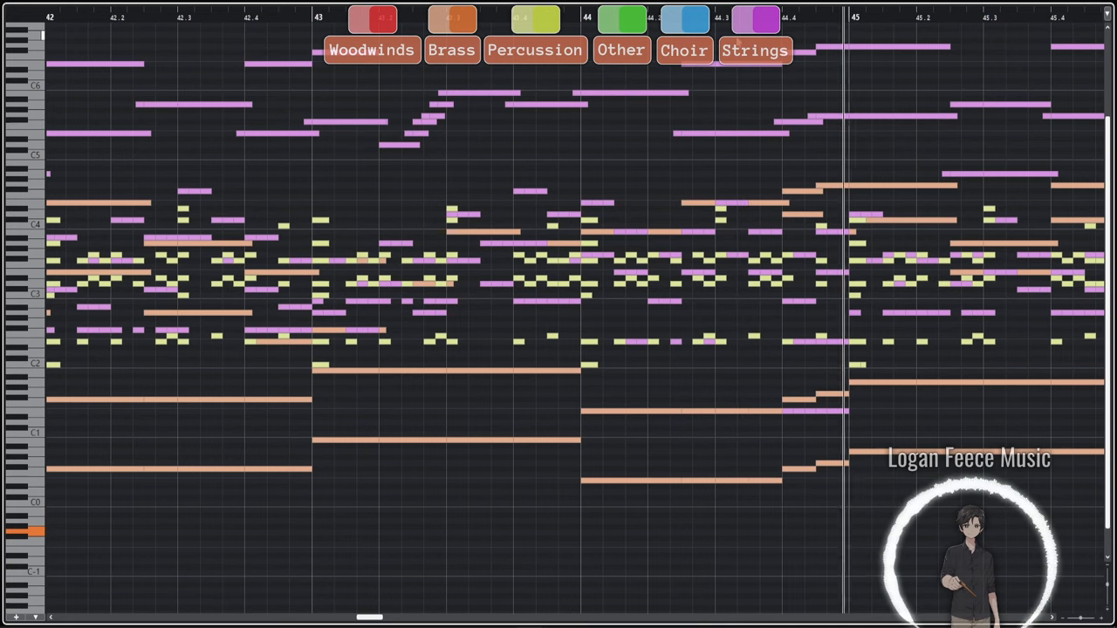
scroll("right", 3)
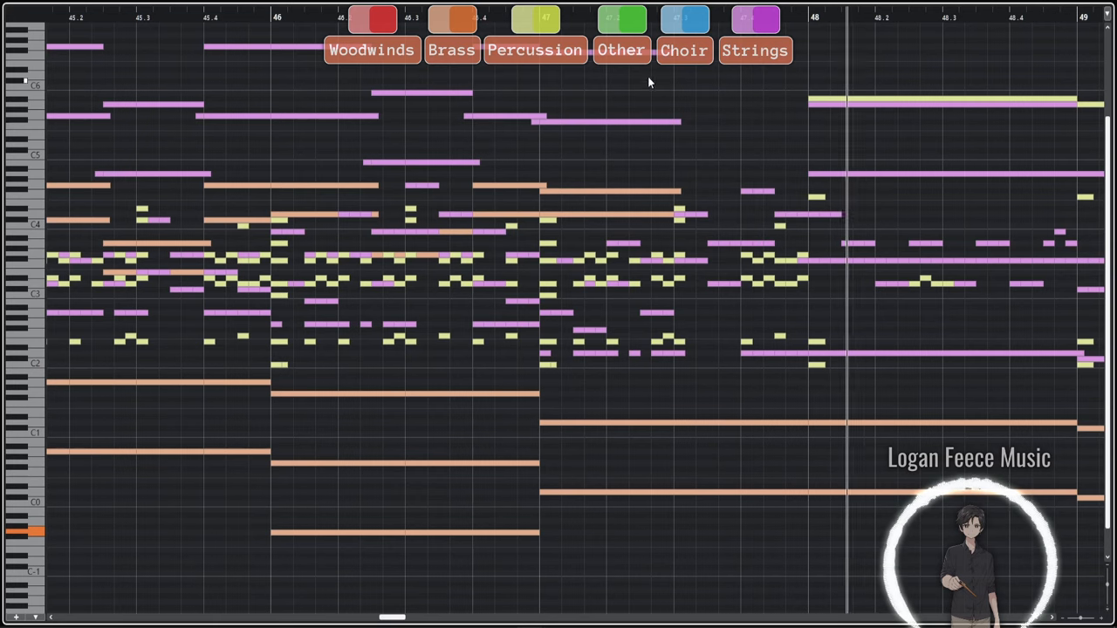
scroll("right", 3)
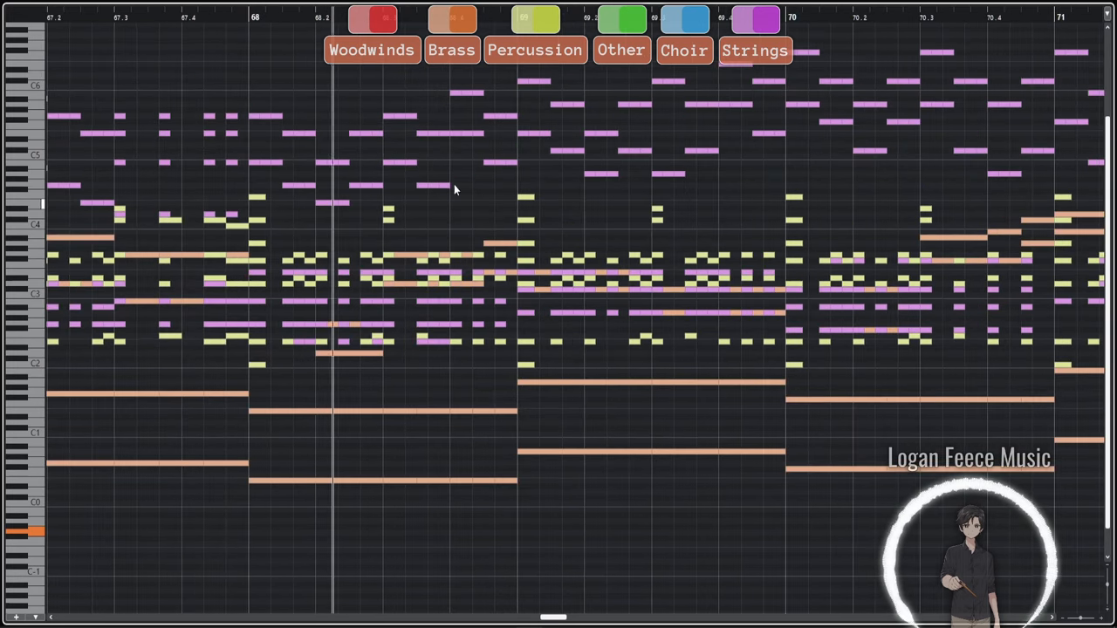
mouse_move(562, 382)
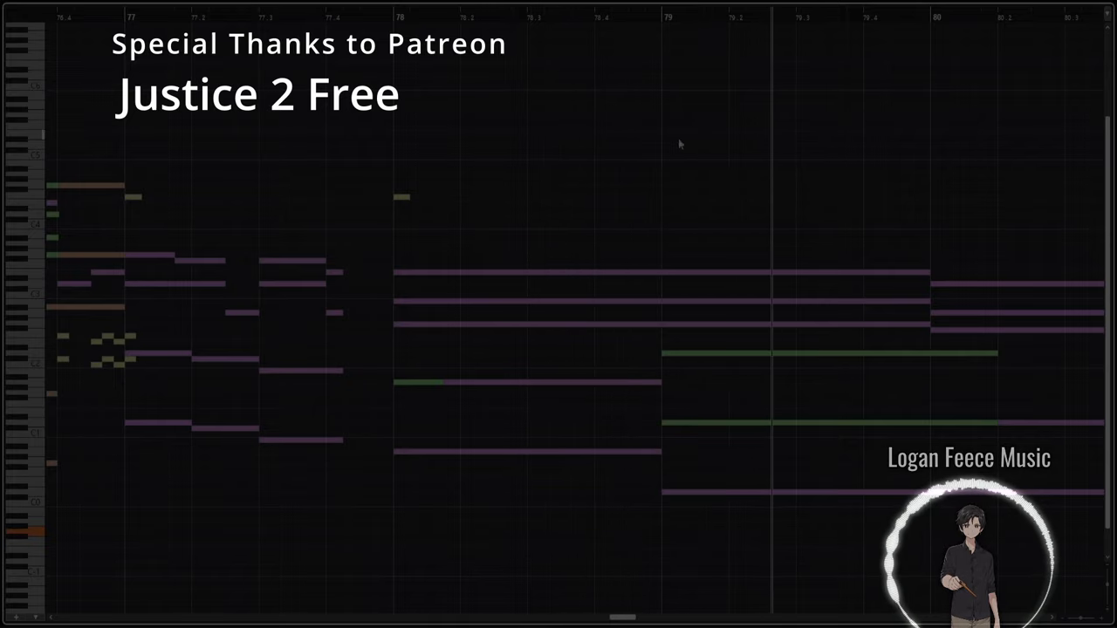
mouse_move(624, 31)
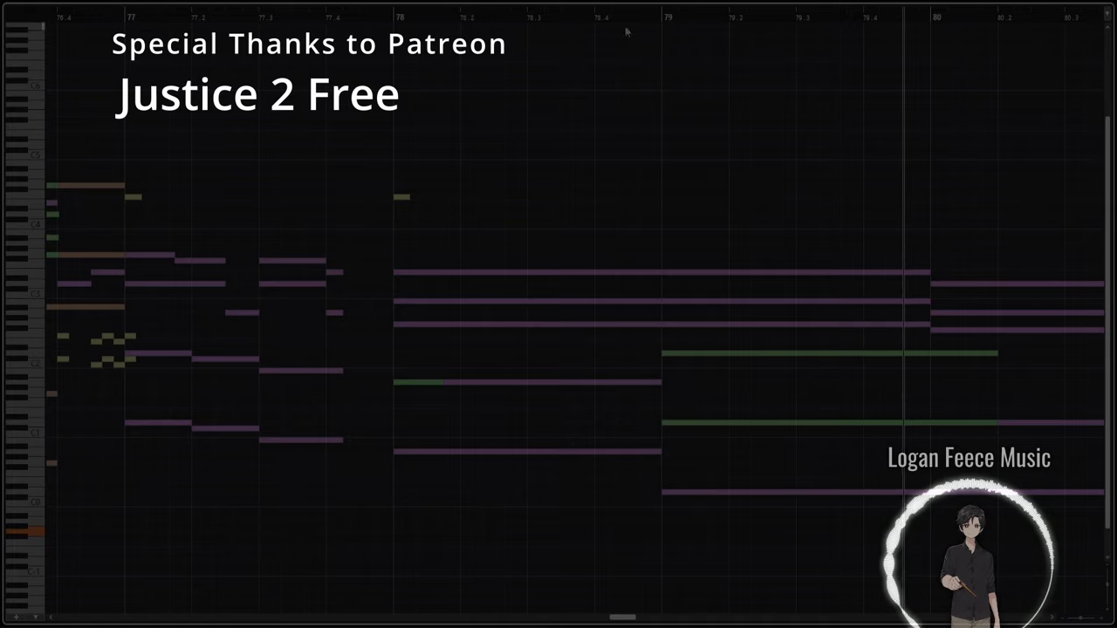